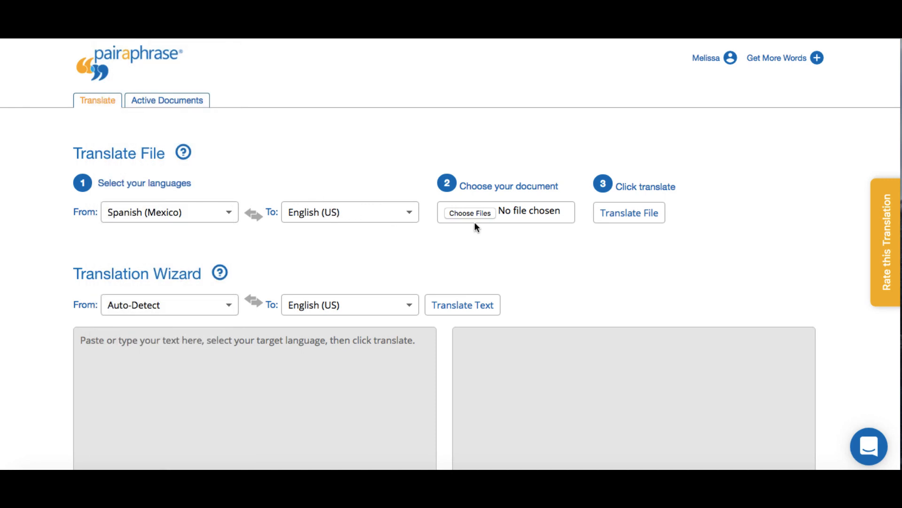
# Step: Submit the chosen Spanish (Mexico) .xlsx script for English (US) machine translation
pyautogui.click(630, 213)
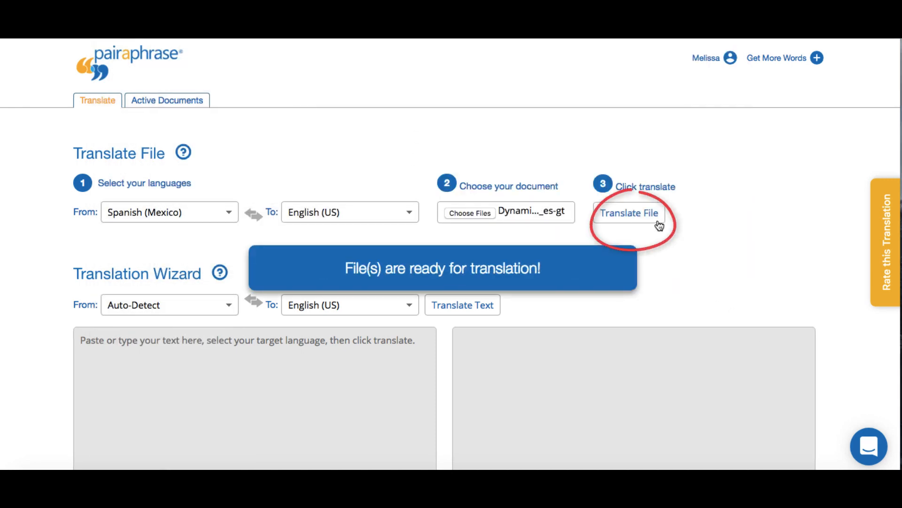
pyautogui.click(630, 212)
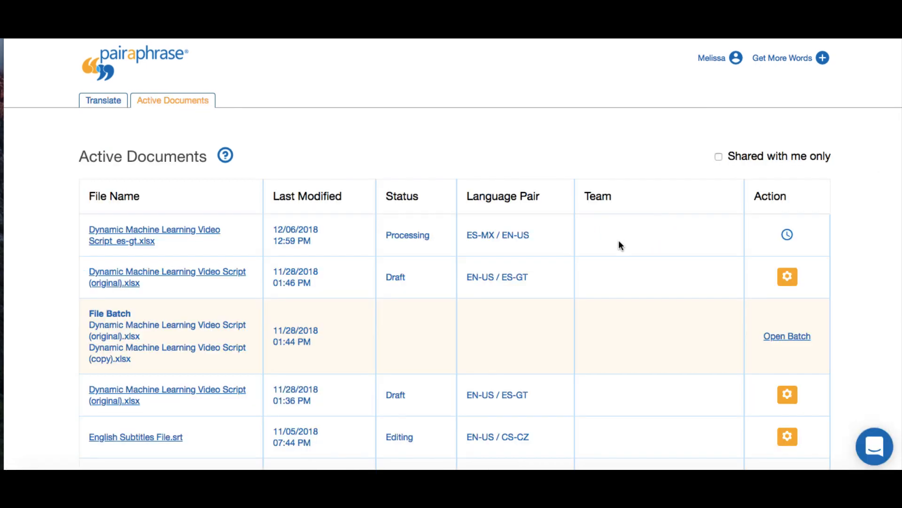
pyautogui.click(786, 235)
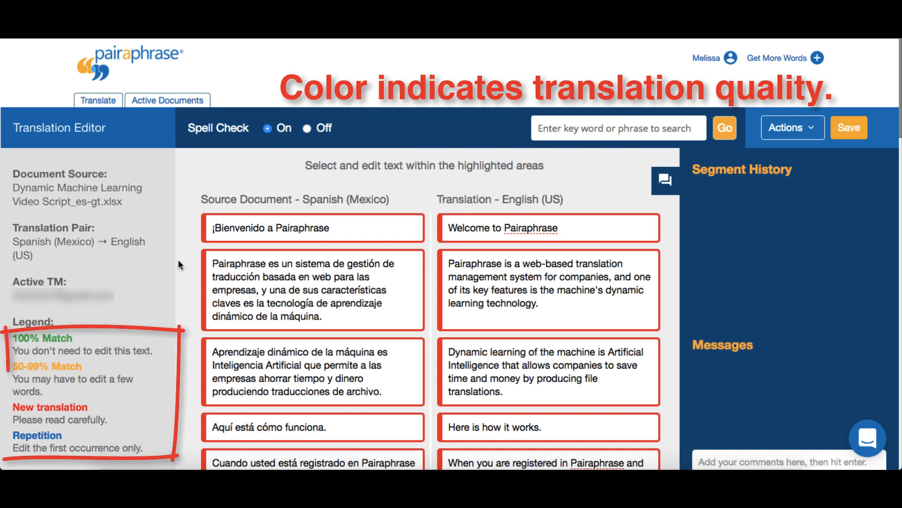
pyautogui.moveTo(166, 420)
pyautogui.write('T')
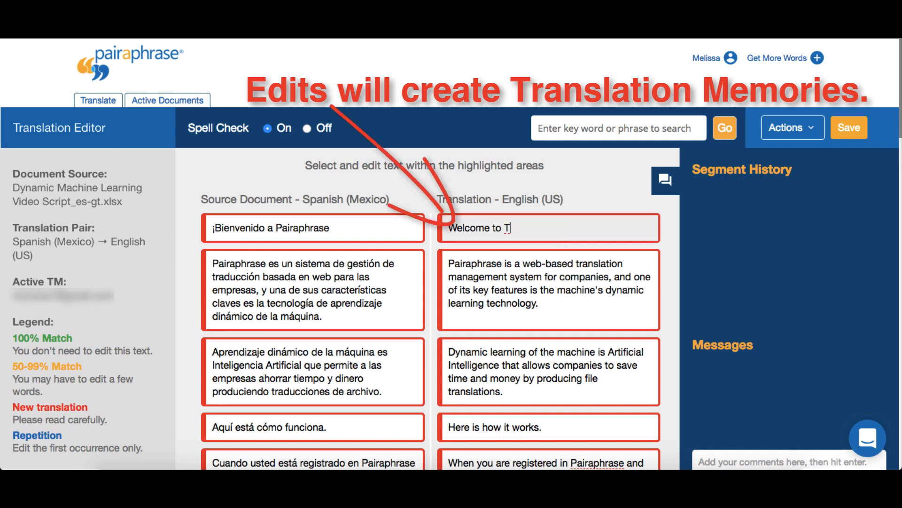
# Step: Replace 'Pairaphrase' with 'TEST' so the first English segment reads 'Welcome to TEST'
pyautogui.write('EST')
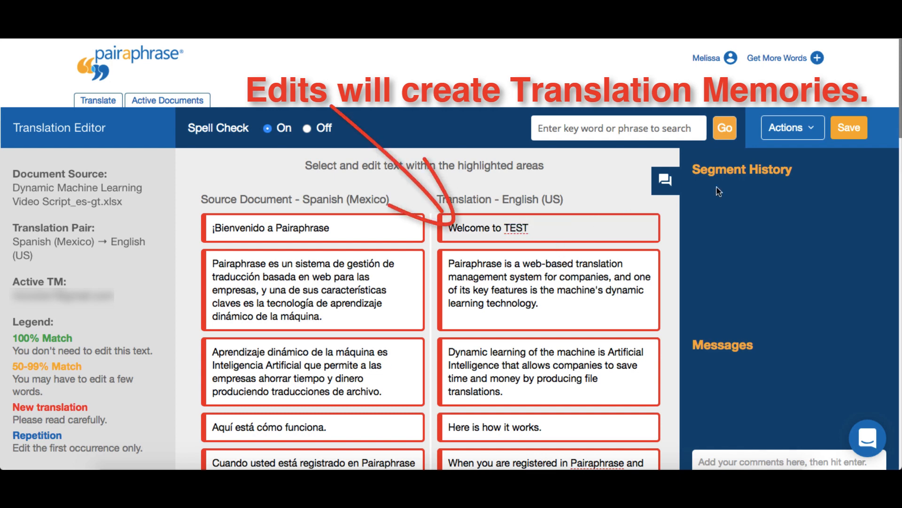
pyautogui.click(849, 128)
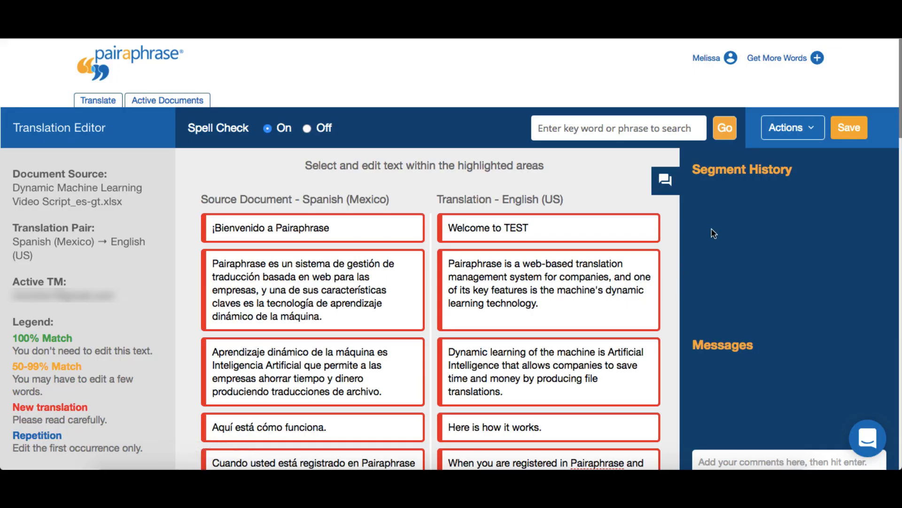
# Step: Export the translation via Download Audio as an MP3 spoken in a female voice
pyautogui.click(792, 128)
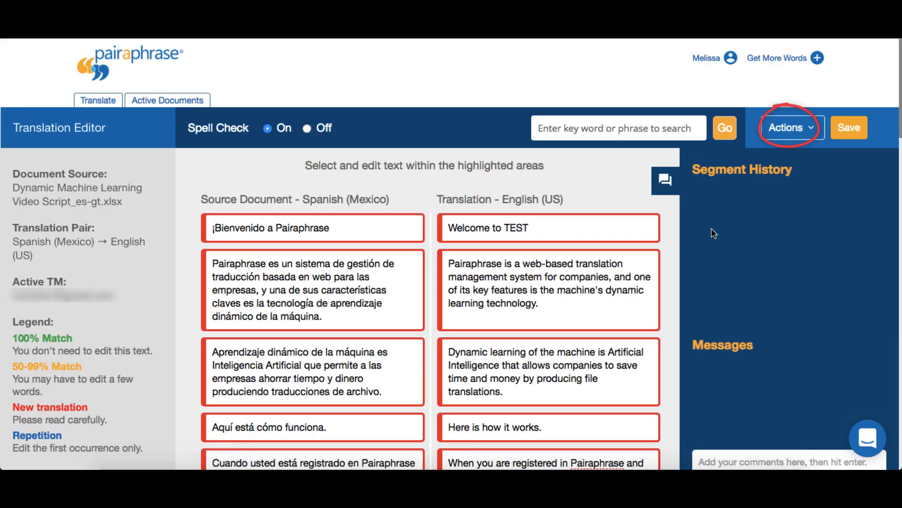
pyautogui.click(792, 128)
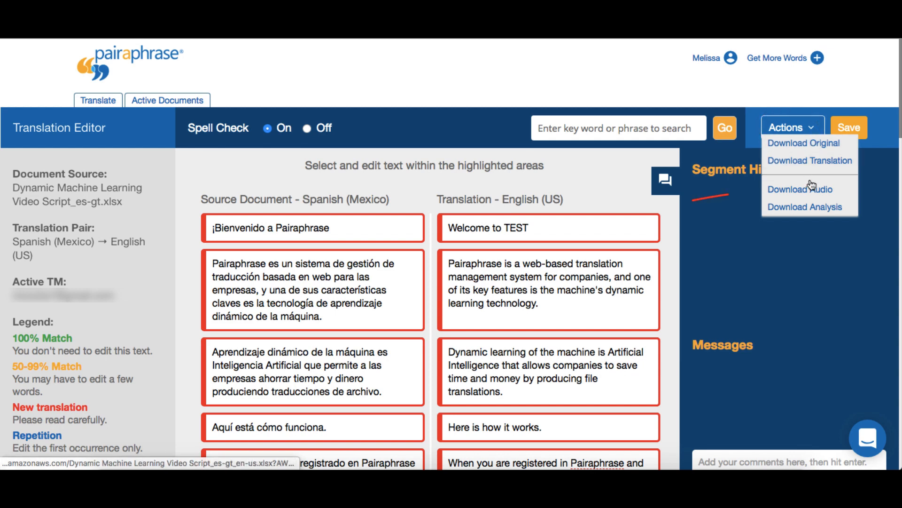
pyautogui.click(806, 190)
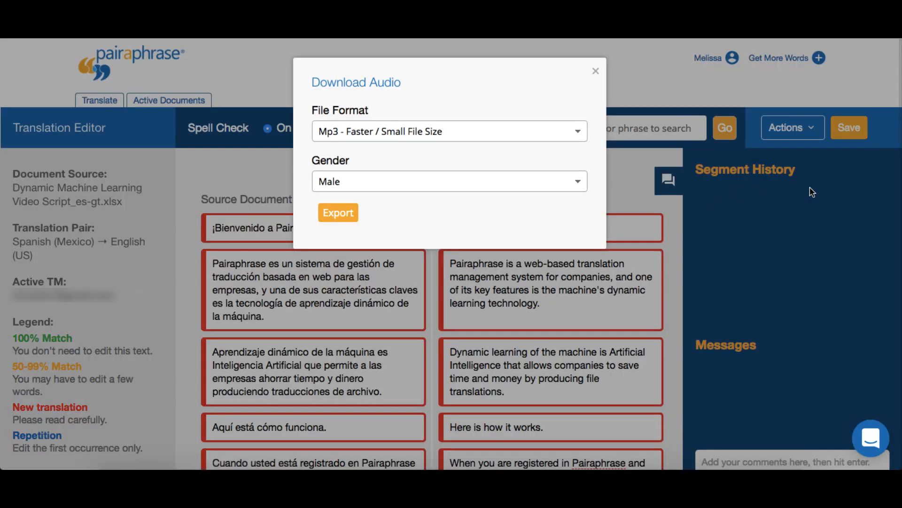
pyautogui.click(450, 131)
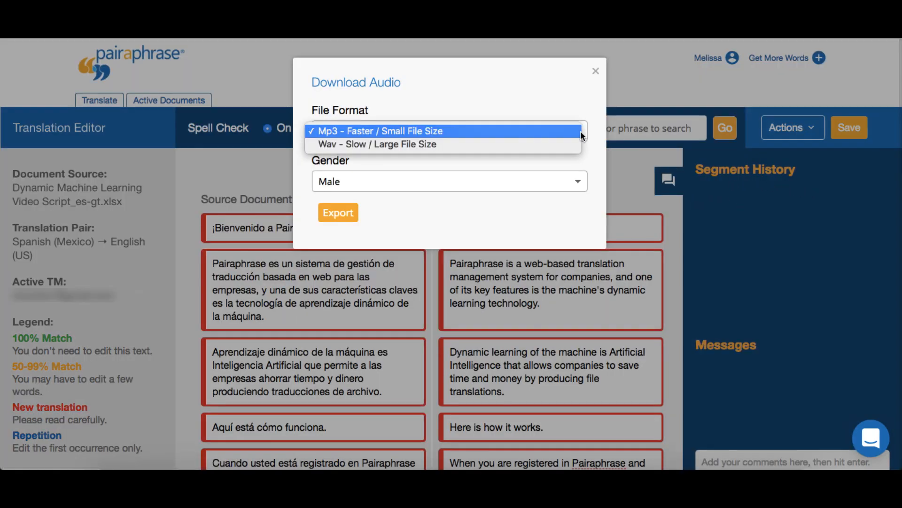
pyautogui.click(450, 182)
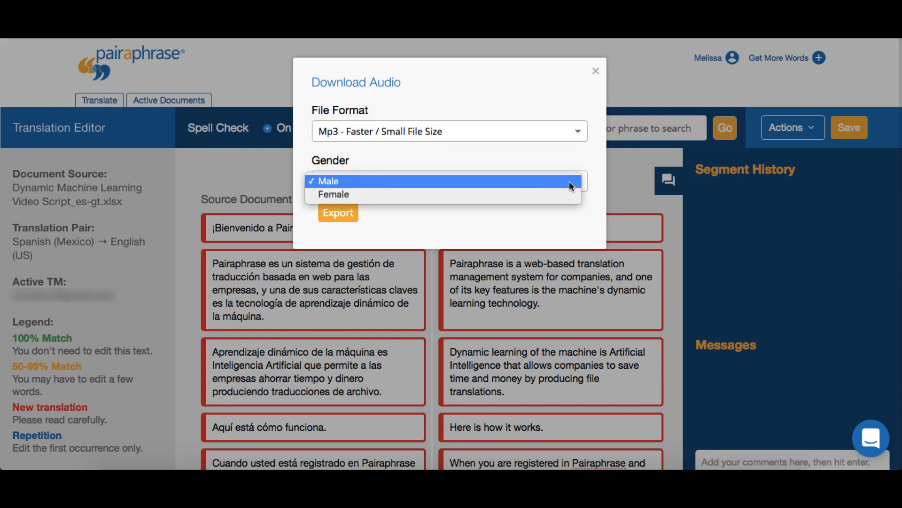
pyautogui.click(334, 193)
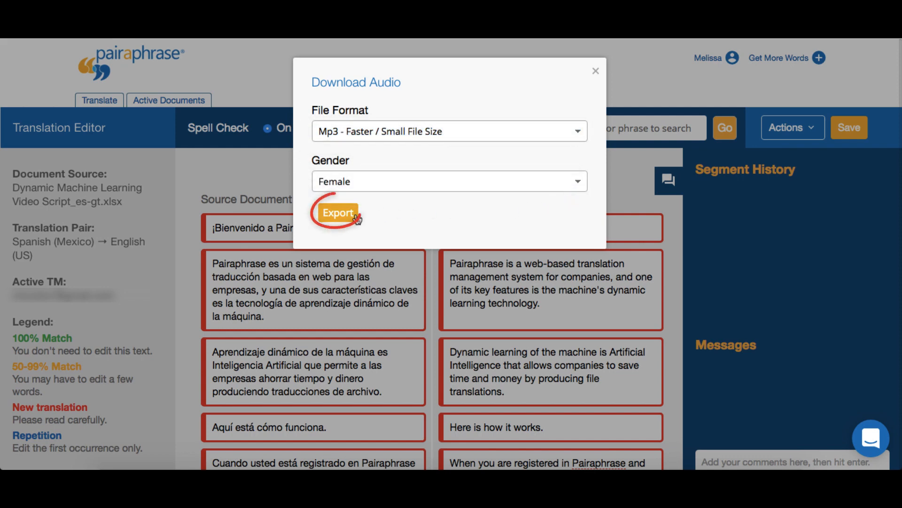
pyautogui.click(336, 213)
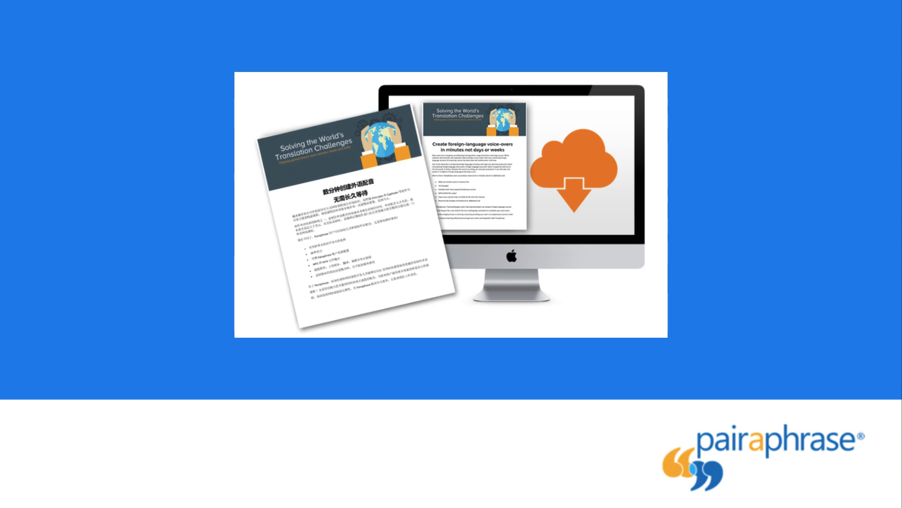